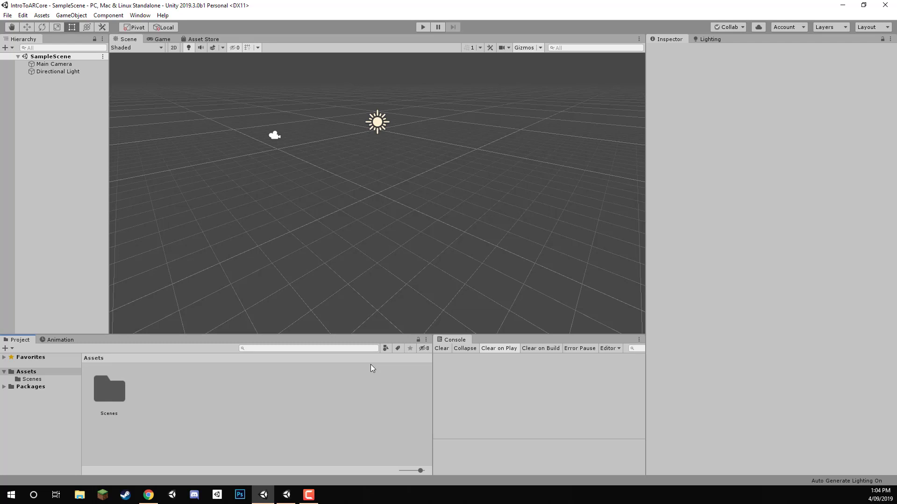
mouse_move(321, 329)
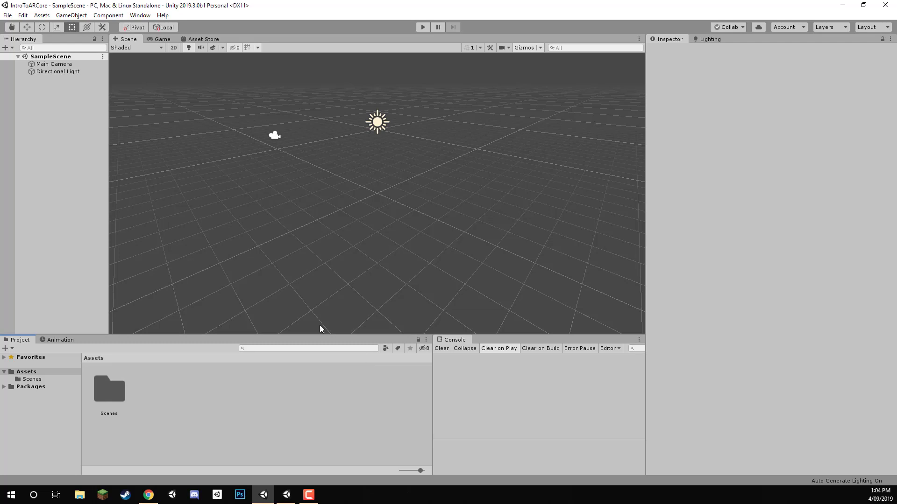
mouse_move(81, 200)
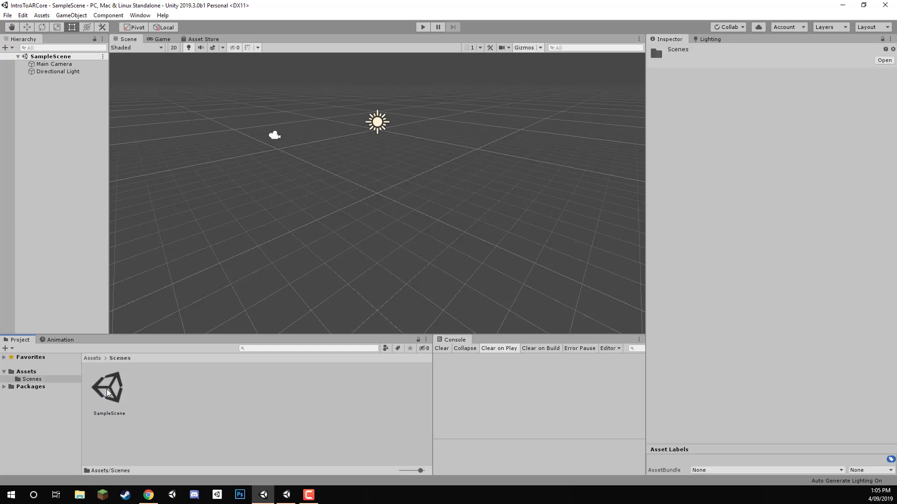
Switch to the browser showing the ARCore SDK for Unity GitHub repository.
click(148, 494)
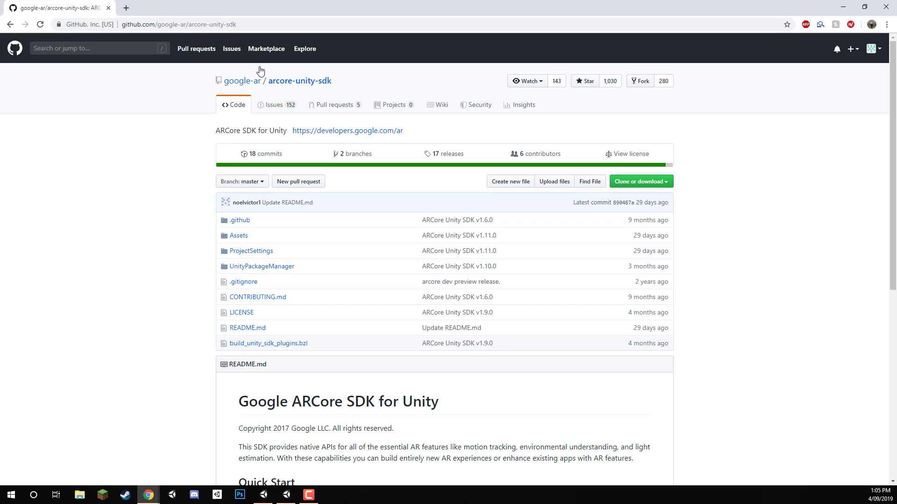
mouse_move(123, 159)
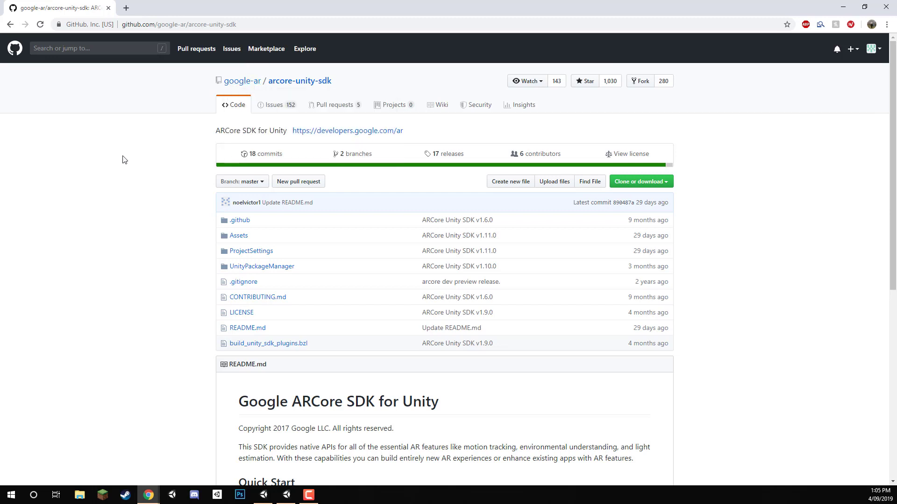
mouse_move(196, 49)
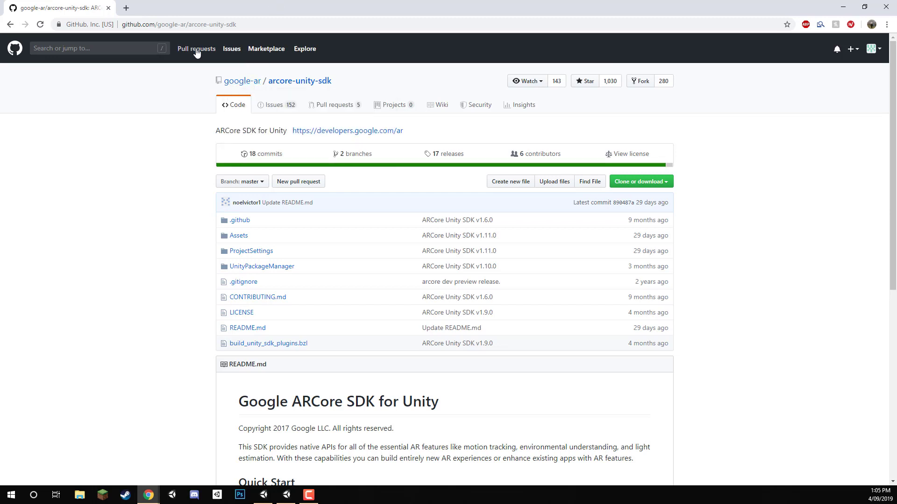
mouse_move(286, 210)
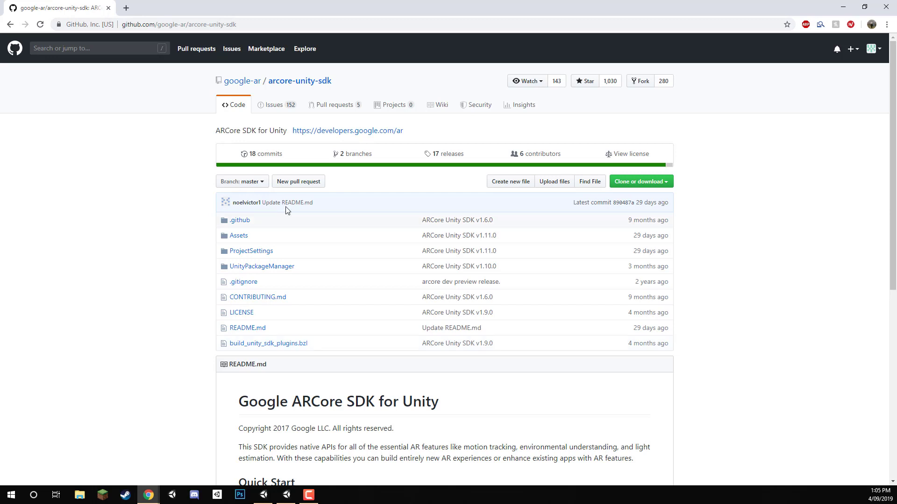
Download arcore-unity-sdk as a ZIP via Clone or download.
click(640, 181)
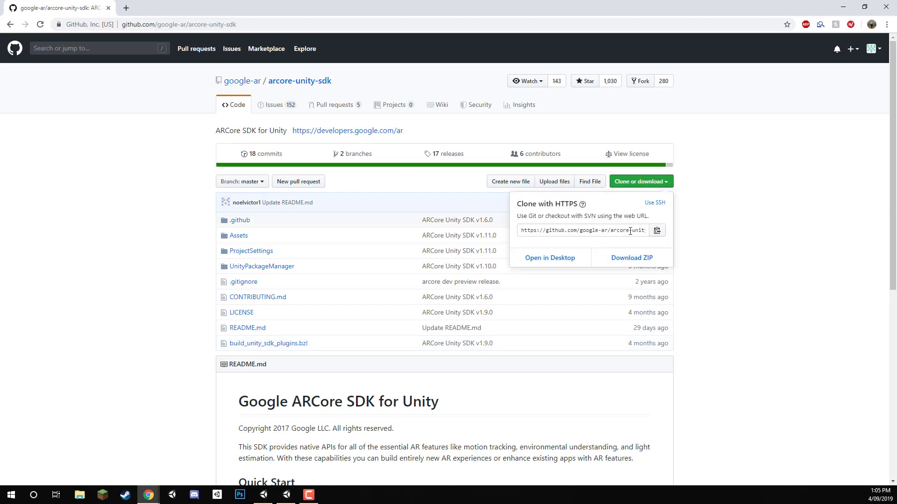
click(632, 258)
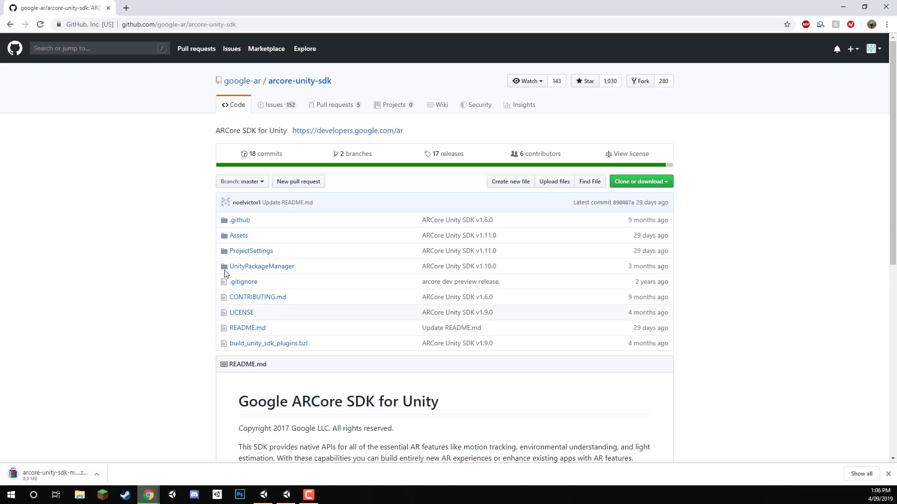
mouse_move(256, 237)
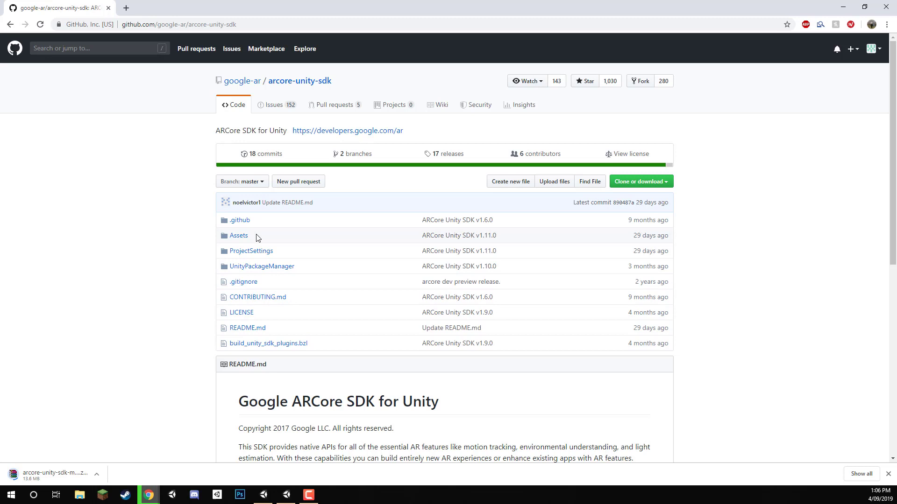
mouse_move(239, 235)
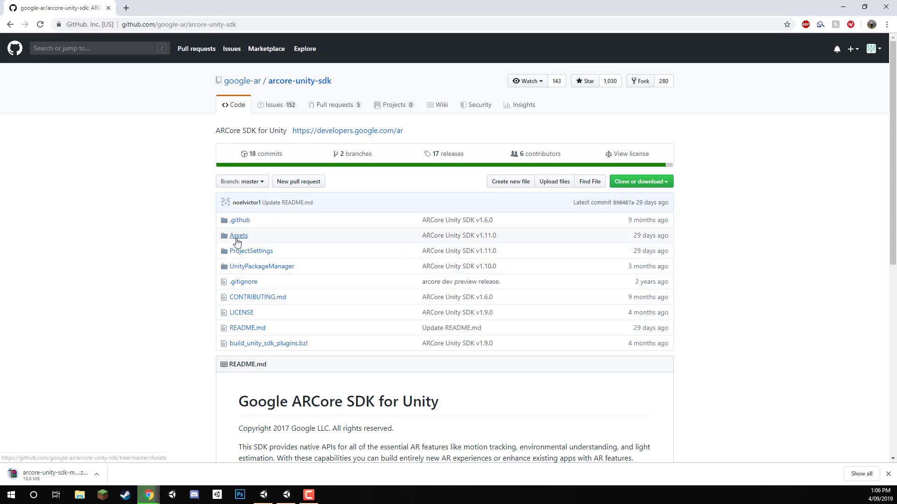
Browse into the repository's Assets folder on GitHub.
click(239, 235)
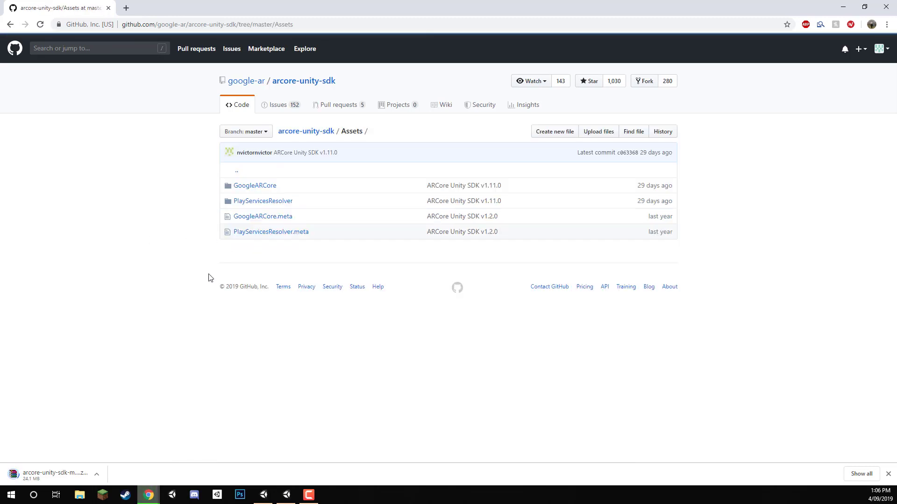
mouse_move(254, 185)
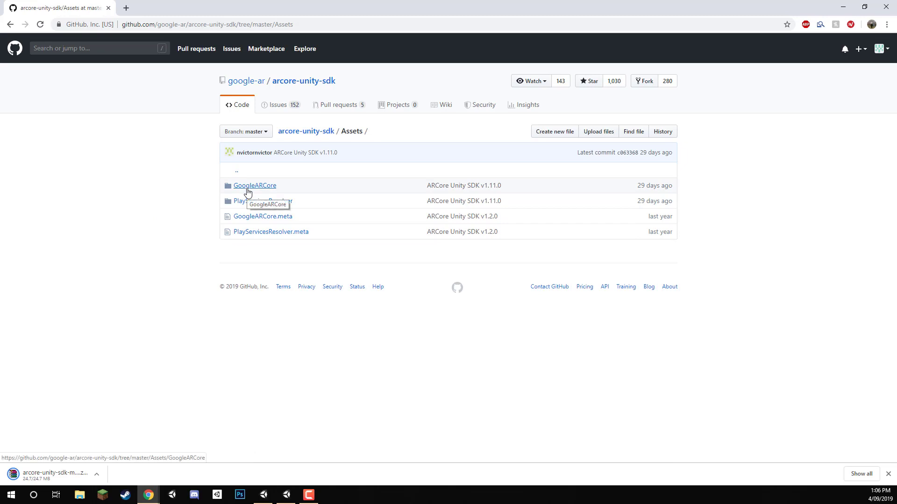
mouse_move(285, 204)
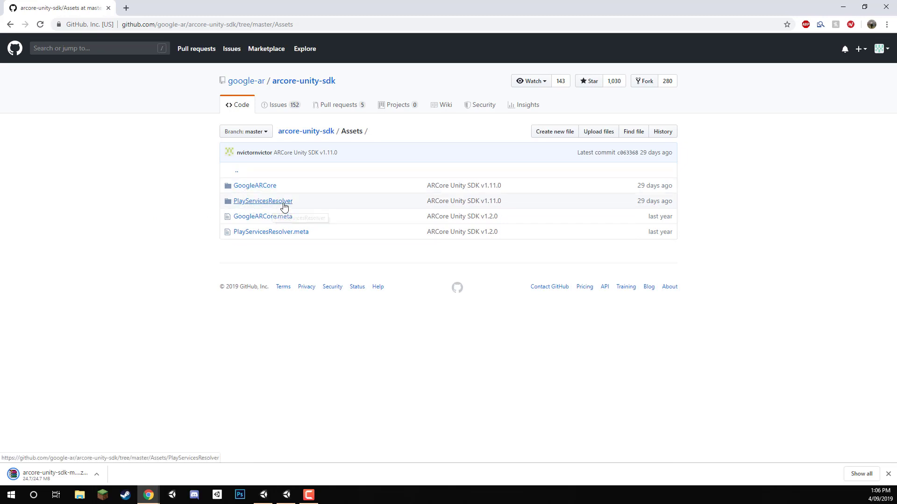
mouse_move(303, 342)
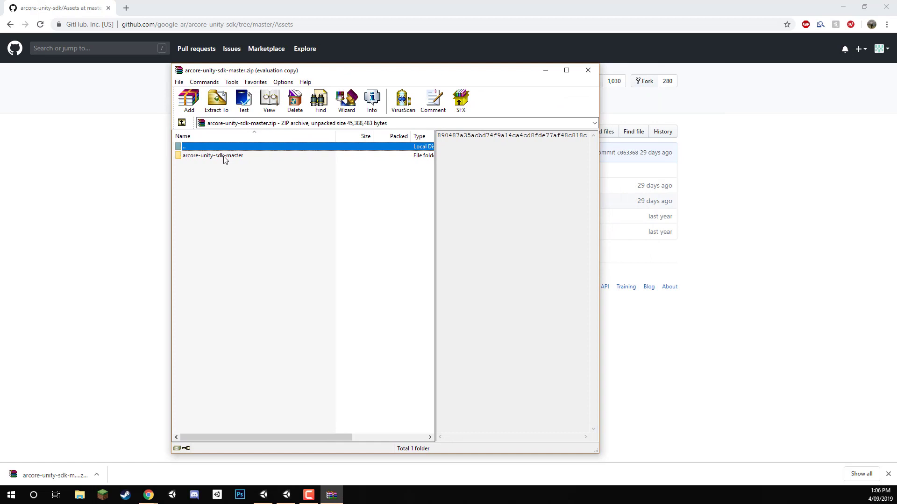
Browse the archive into arcore-unity-sdk-master/Assets in WinRAR.
double_click(213, 155)
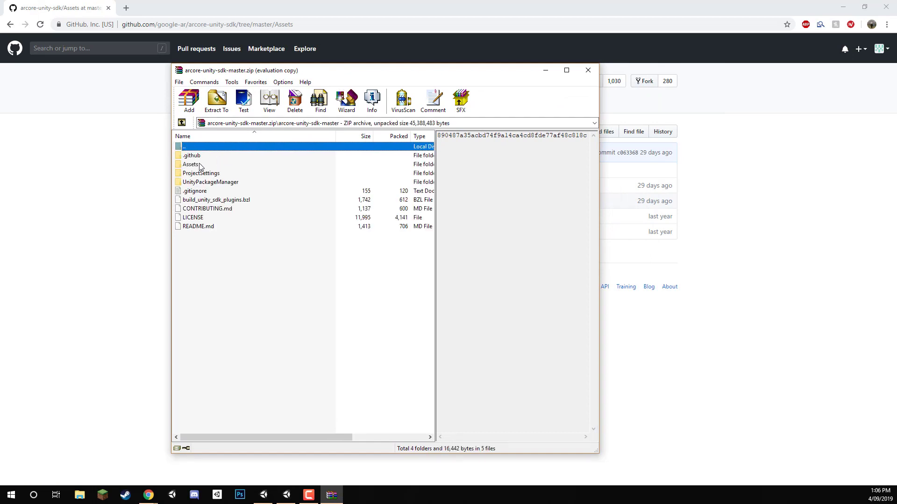
double_click(191, 164)
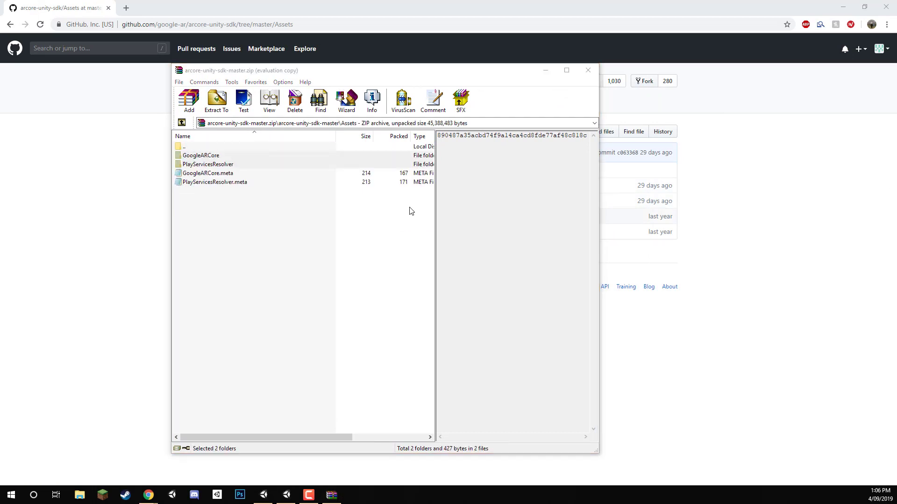
mouse_move(609, 44)
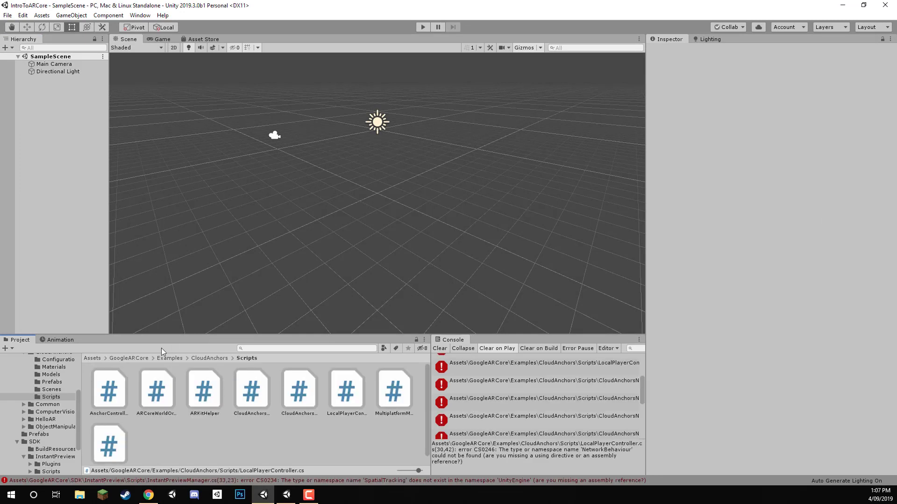
Show the Assets root with the ARCore folders and read a Console compile error.
click(92, 358)
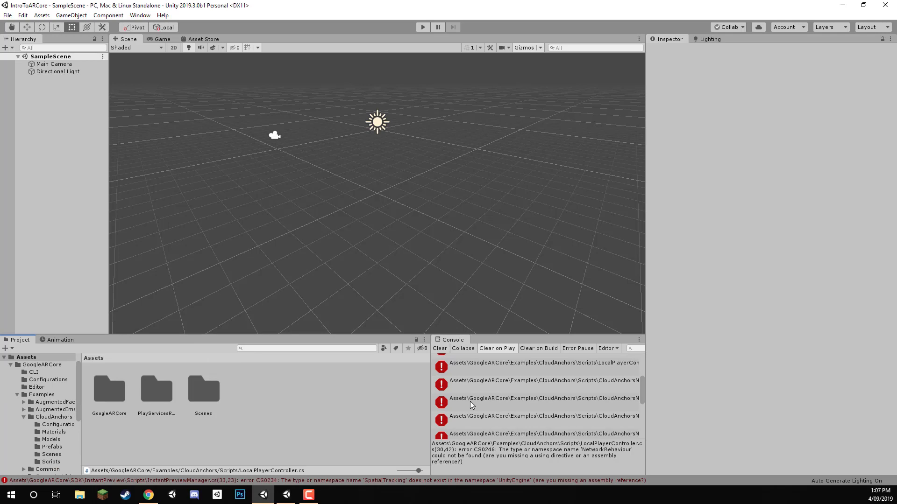
click(537, 394)
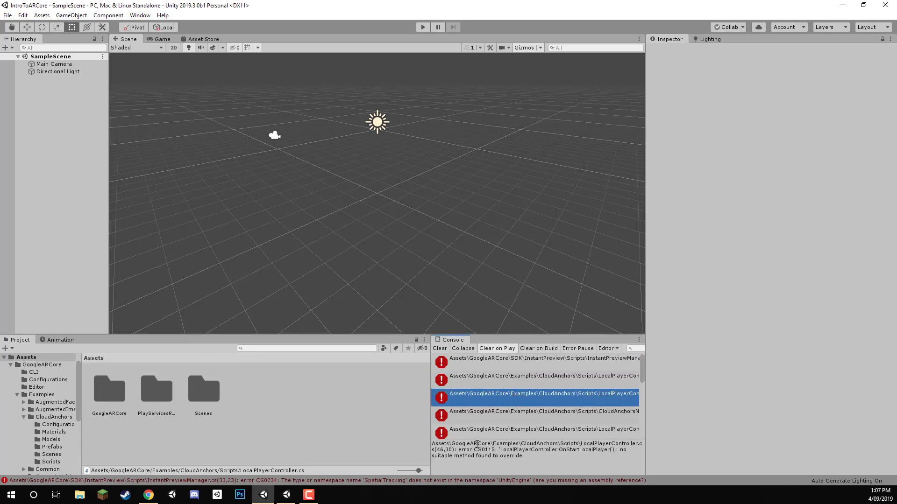
mouse_move(340, 413)
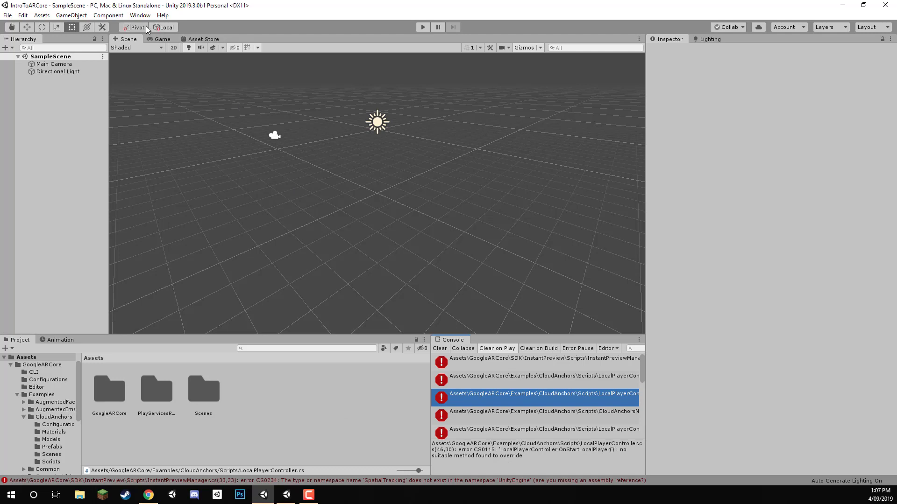
mouse_move(255, 208)
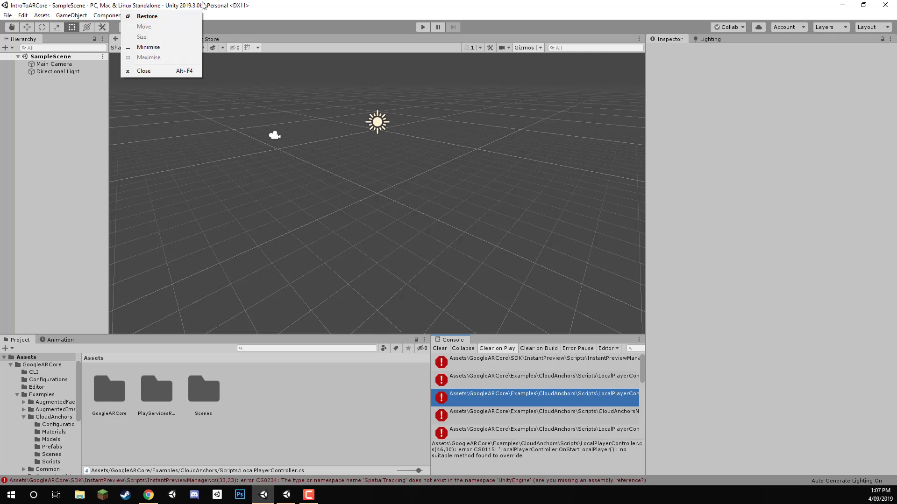
Install the XR Legacy Input Helpers package from the Package Manager.
click(140, 15)
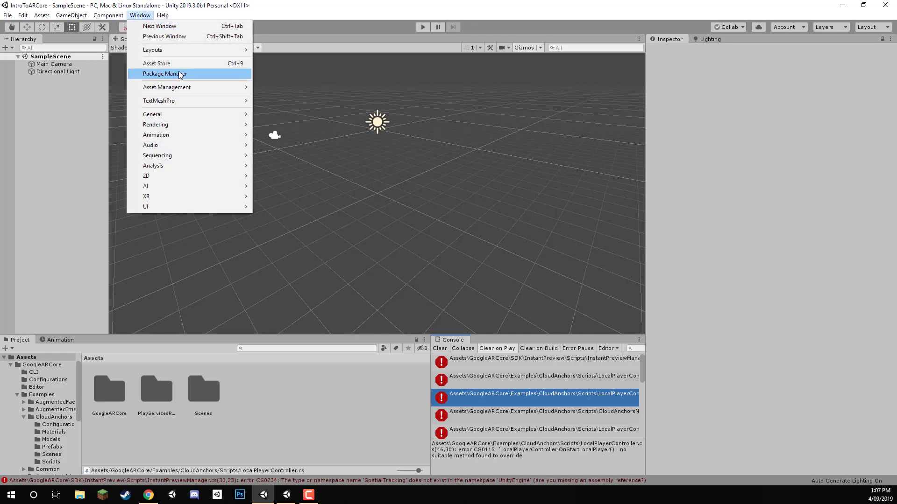
click(165, 73)
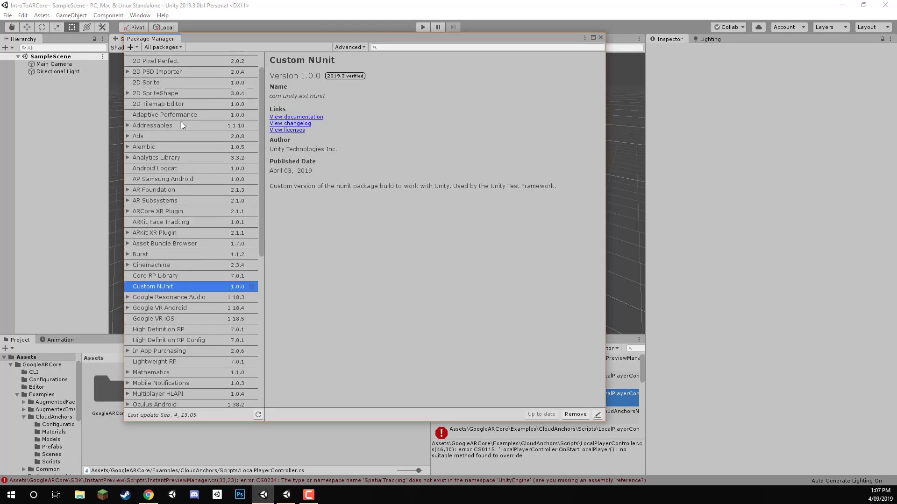
scroll(down, 3)
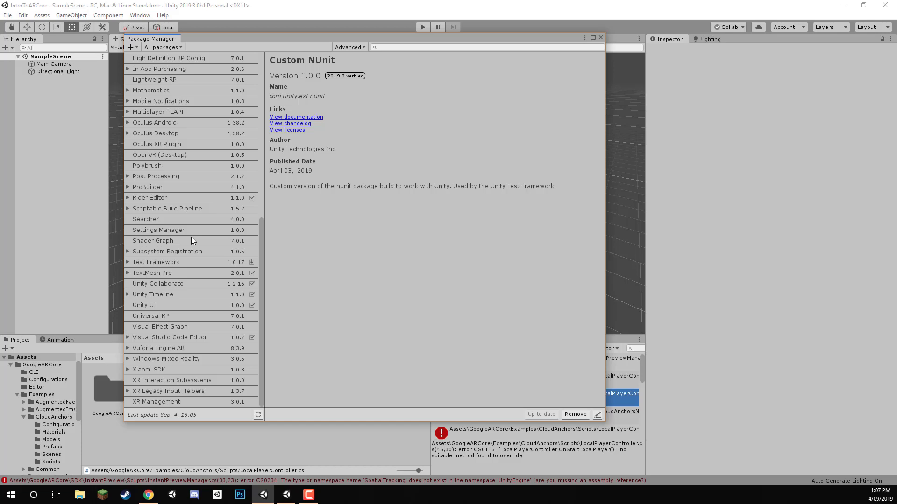
click(169, 392)
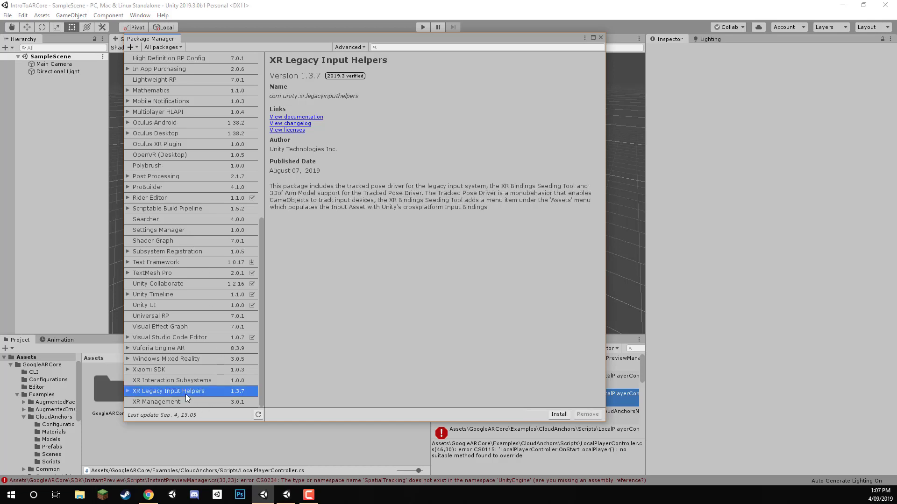
mouse_move(178, 394)
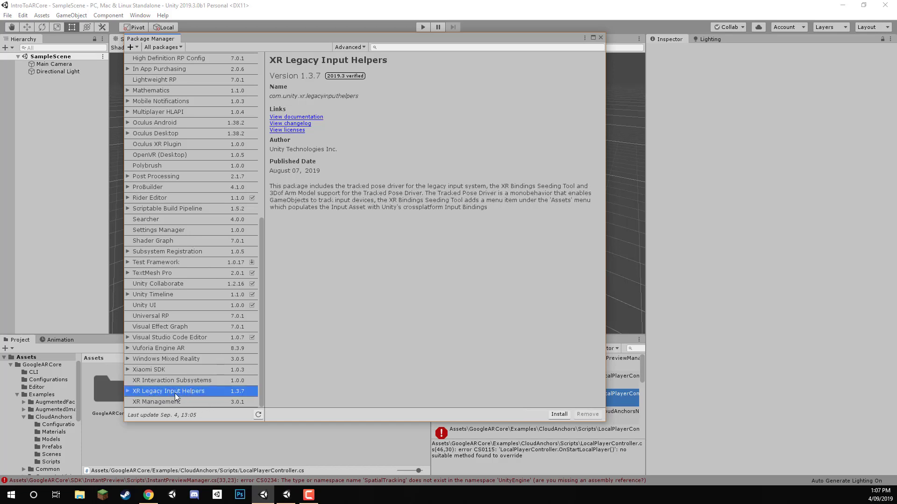
click(559, 414)
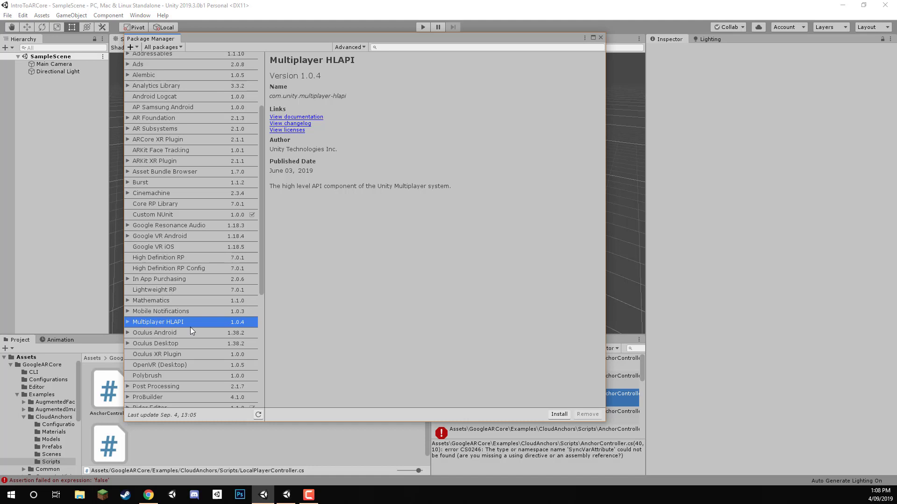
Install Multiplayer HLAPI 1.0.4 and close the Package Manager.
click(558, 414)
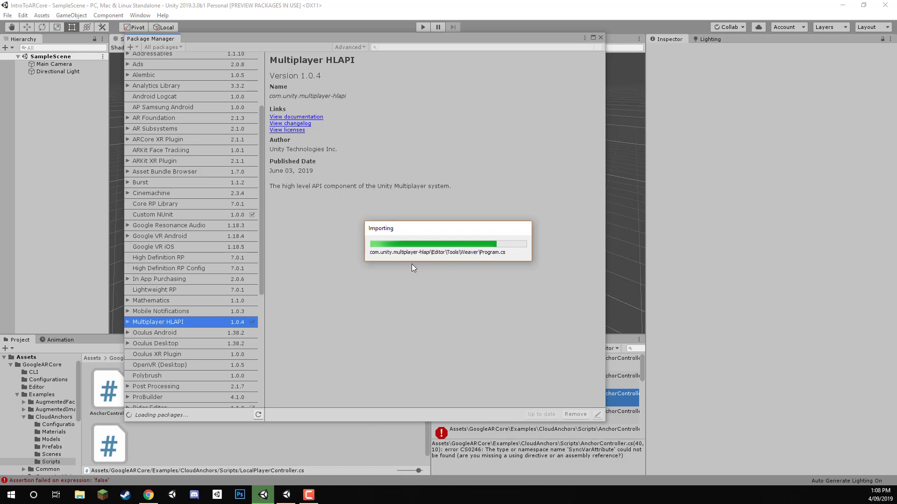
mouse_move(588, 236)
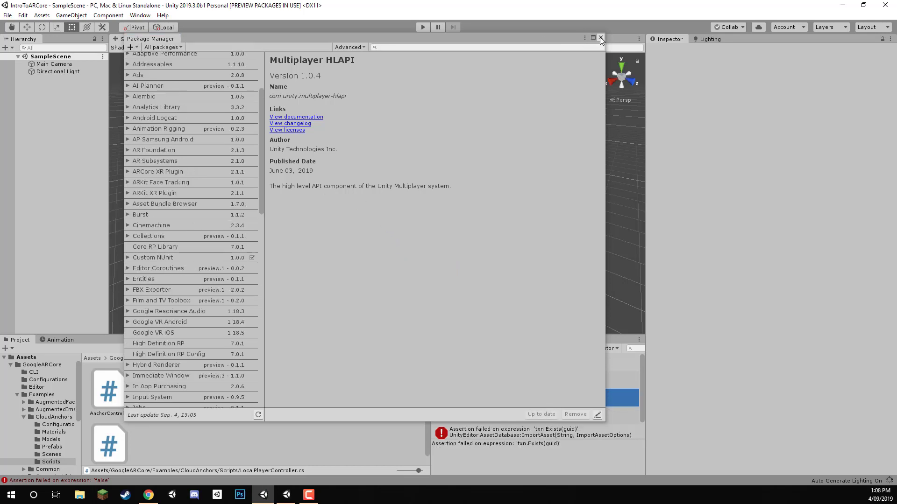
click(600, 39)
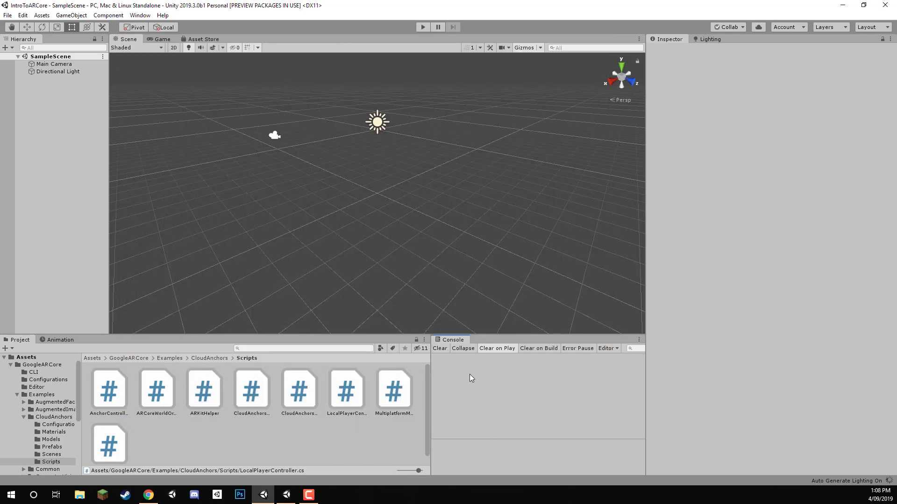
Return to the Assets root showing GoogleARCore, PlayServicesResolver and Scenes.
click(92, 358)
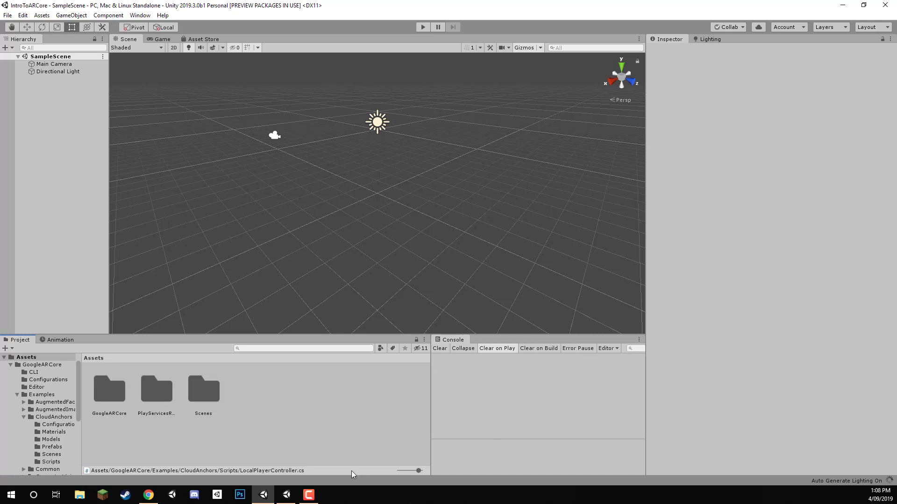
mouse_move(315, 331)
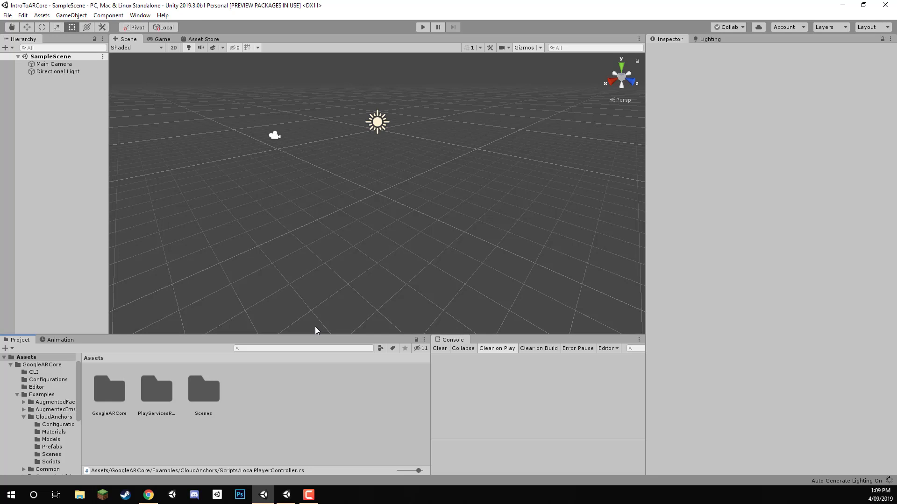
mouse_move(345, 385)
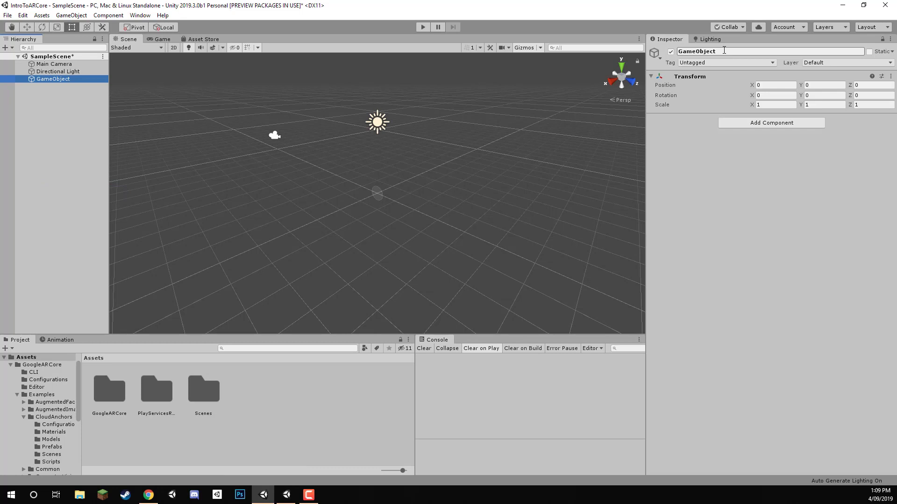
Add an AR Core Session to ARCore Device, keeping Back Facing camera direction.
text(ARCore Device)
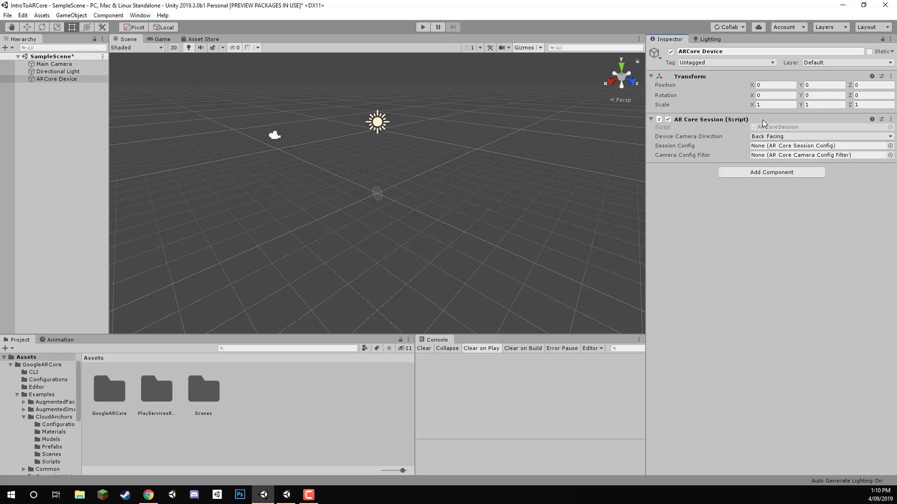
mouse_move(734, 130)
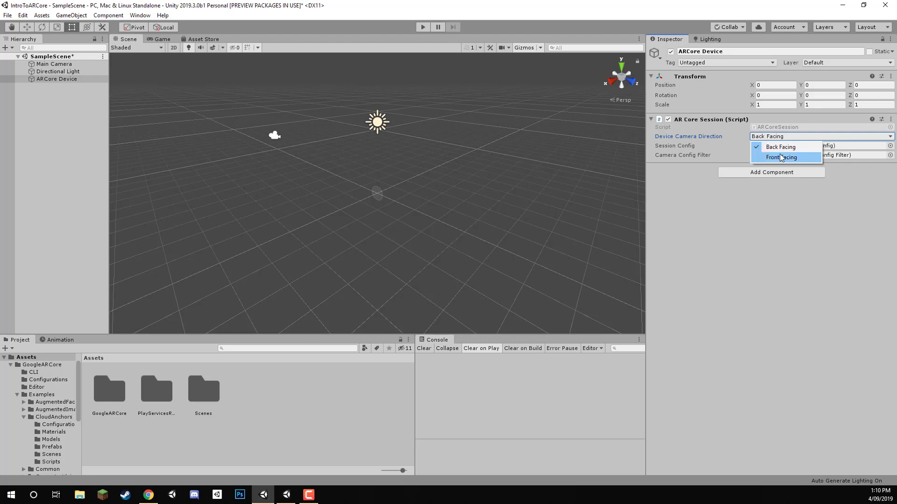
mouse_move(781, 147)
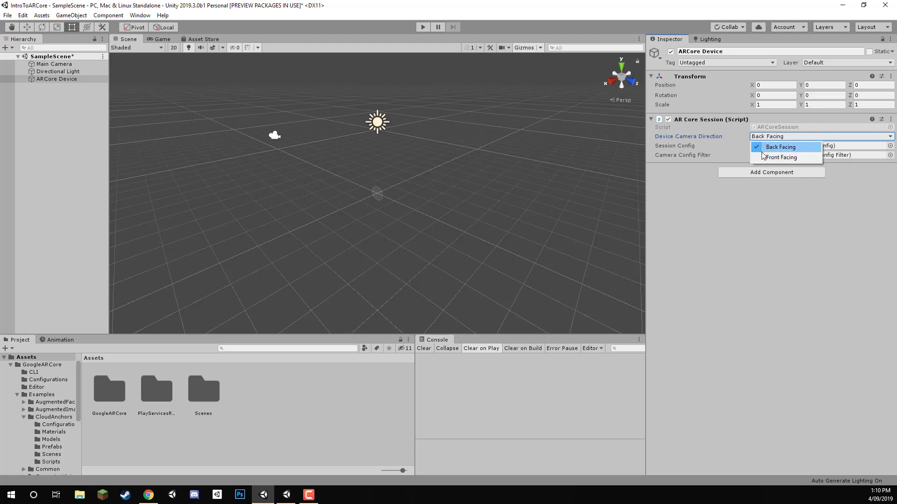
click(780, 147)
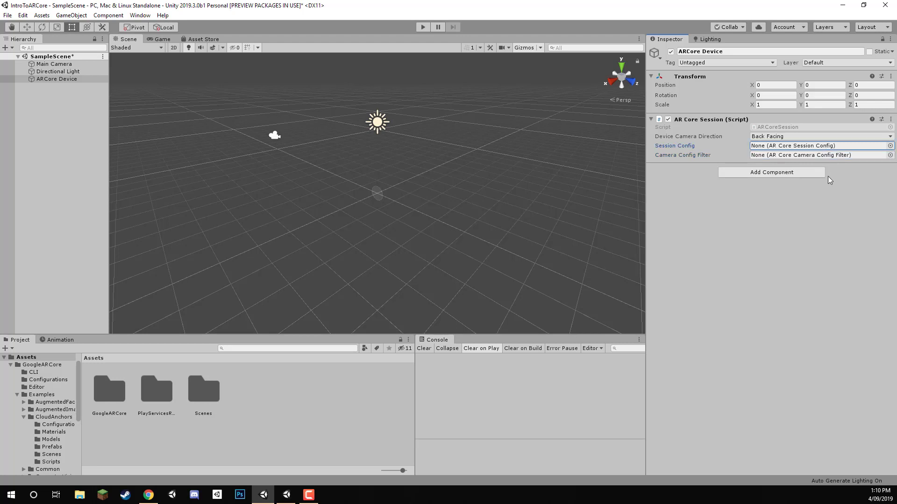
mouse_move(856, 188)
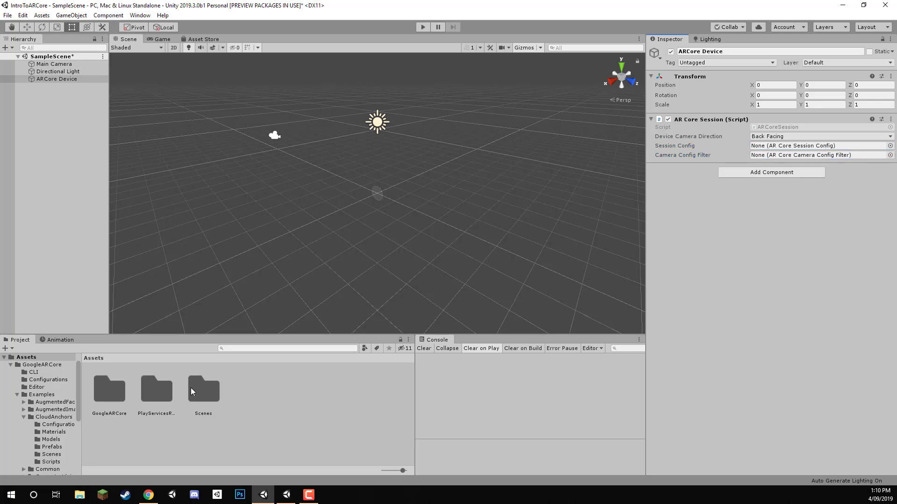
Assign DefaultSessionConfig and DefaultCameraConfigFilter from GoogleARCore/Configurations to ARCore Device's session.
double_click(109, 389)
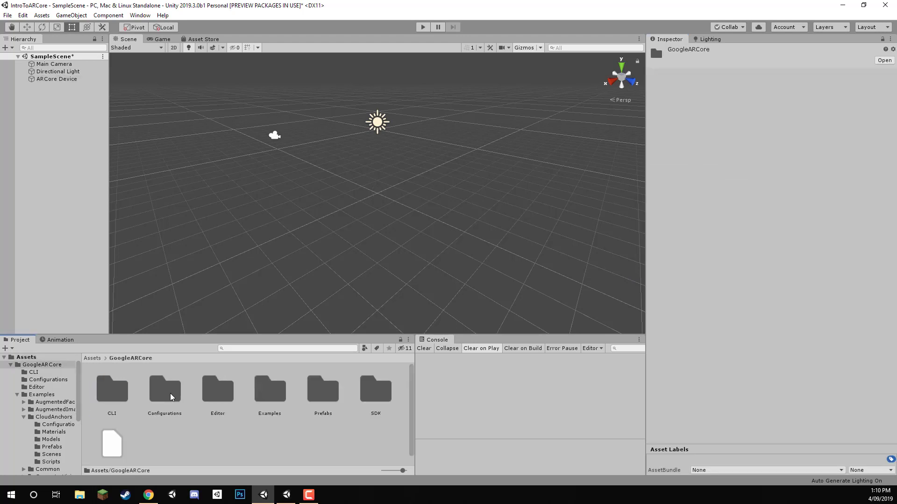
click(156, 392)
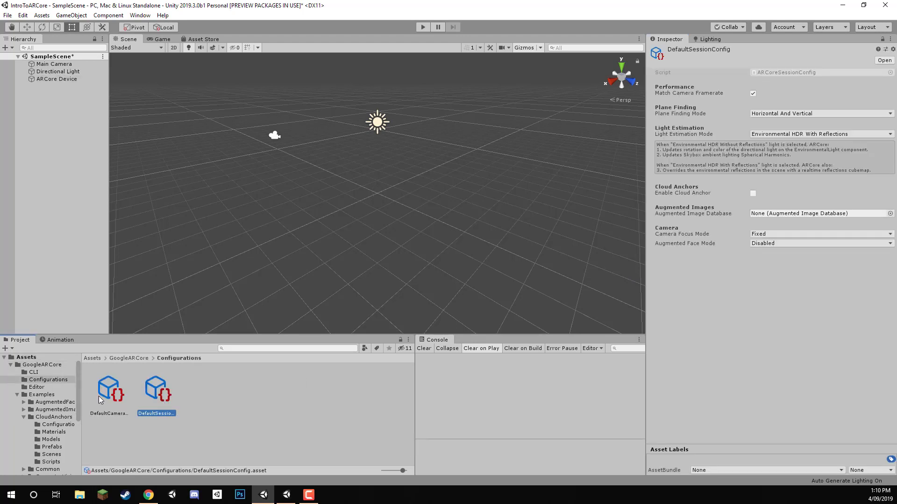
click(108, 389)
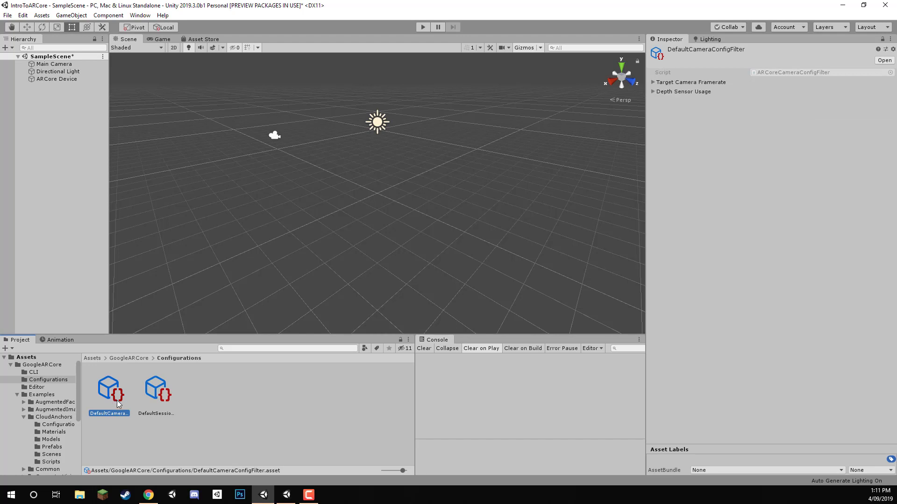
mouse_move(148, 406)
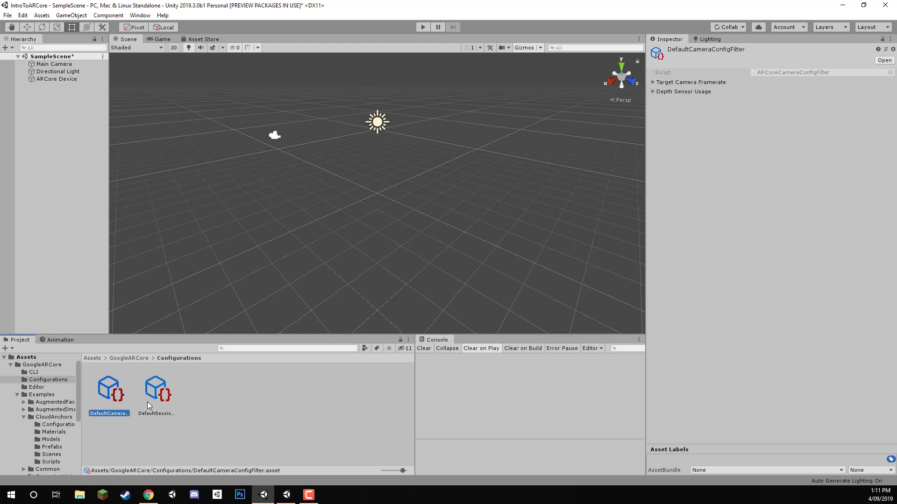
click(155, 388)
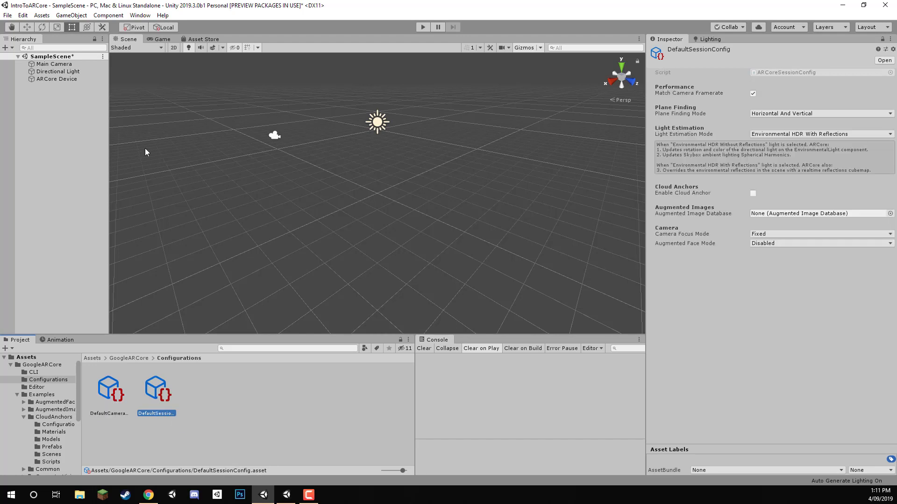
click(56, 79)
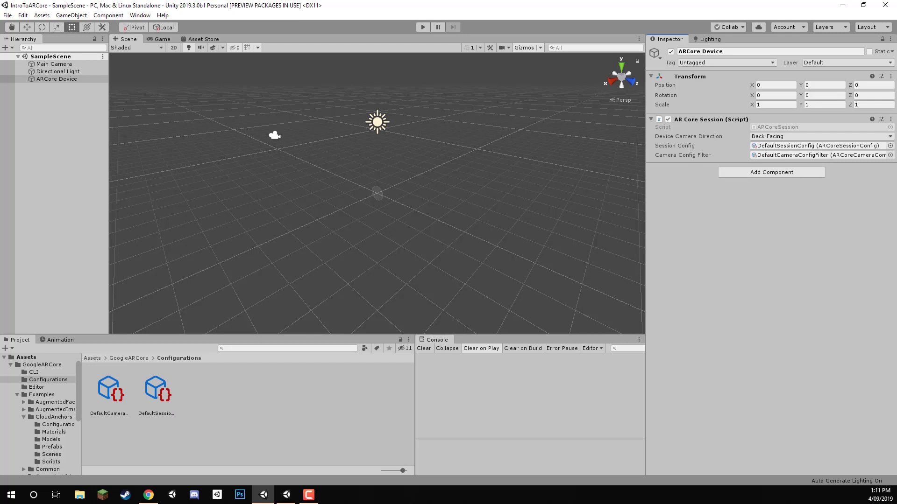
click(72, 171)
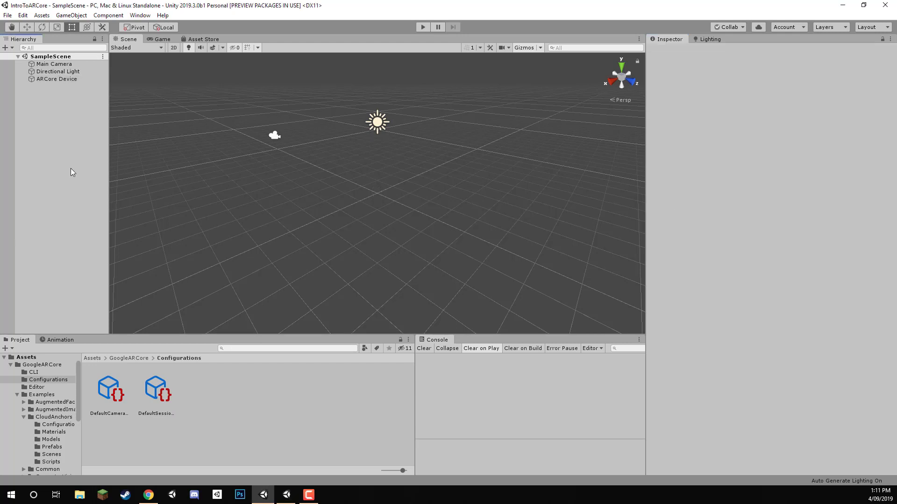
Parent Main Camera under ARCore Device and set its Clear Flags to Solid Color.
click(54, 64)
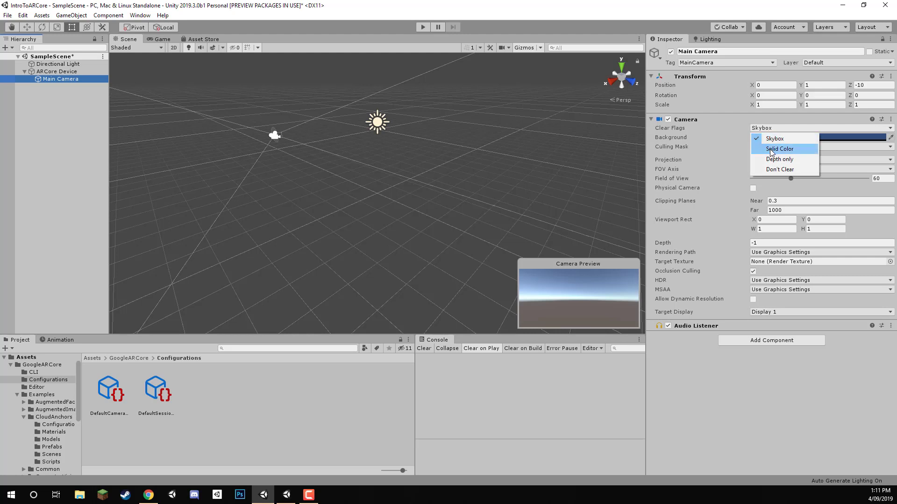
click(780, 149)
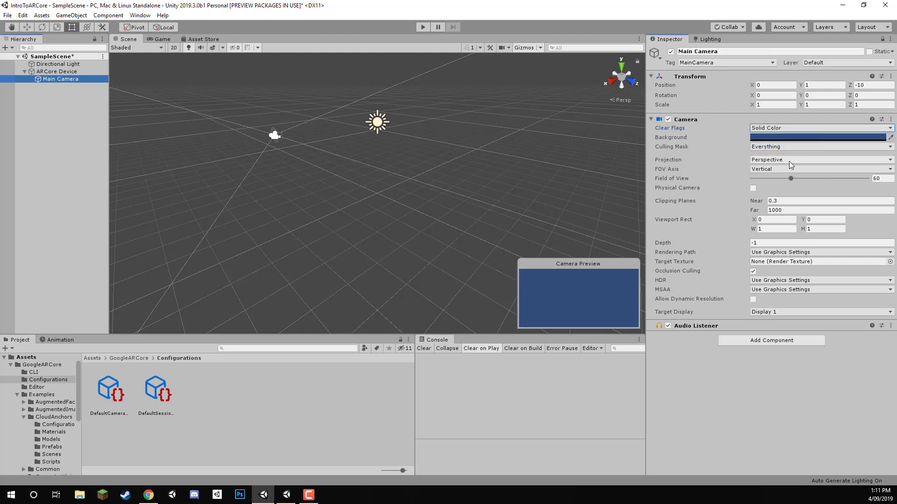
mouse_move(771, 337)
text(tracke)
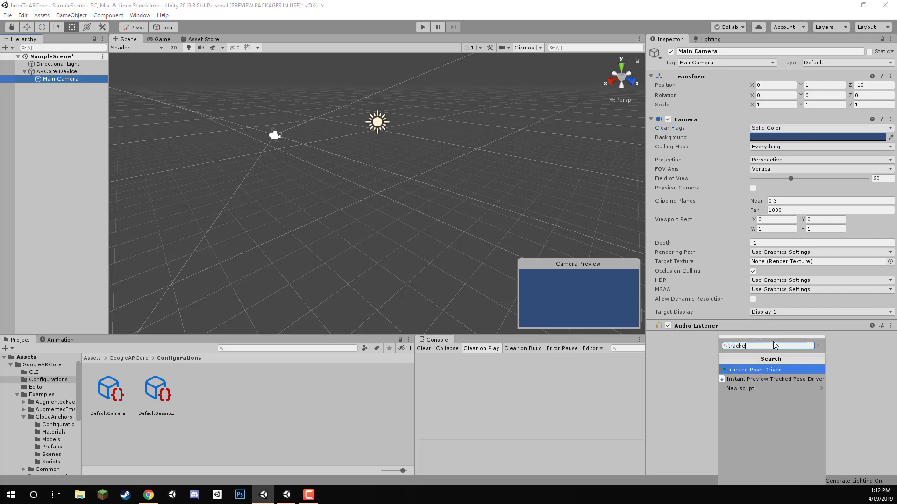
Add a Tracked Pose Driver with Pose Source Color Camera and Update Type Update.
click(752, 369)
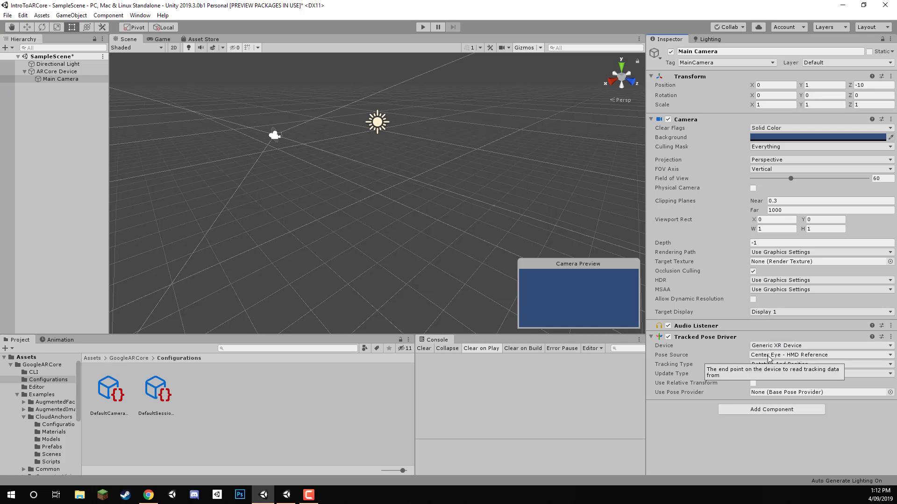
click(821, 354)
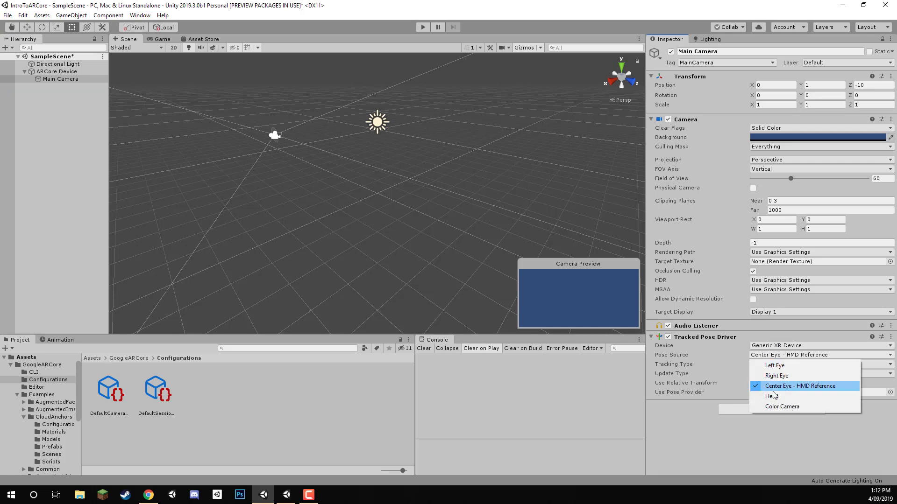
click(782, 407)
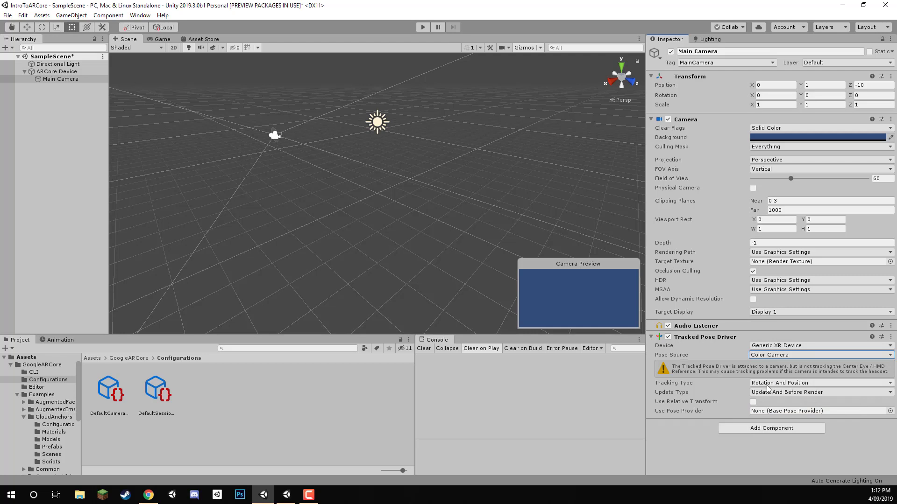
mouse_move(733, 407)
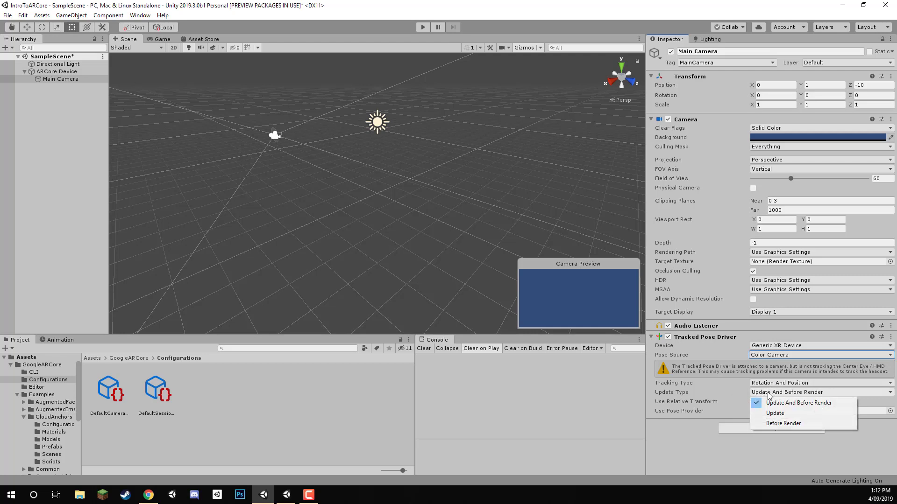
click(775, 413)
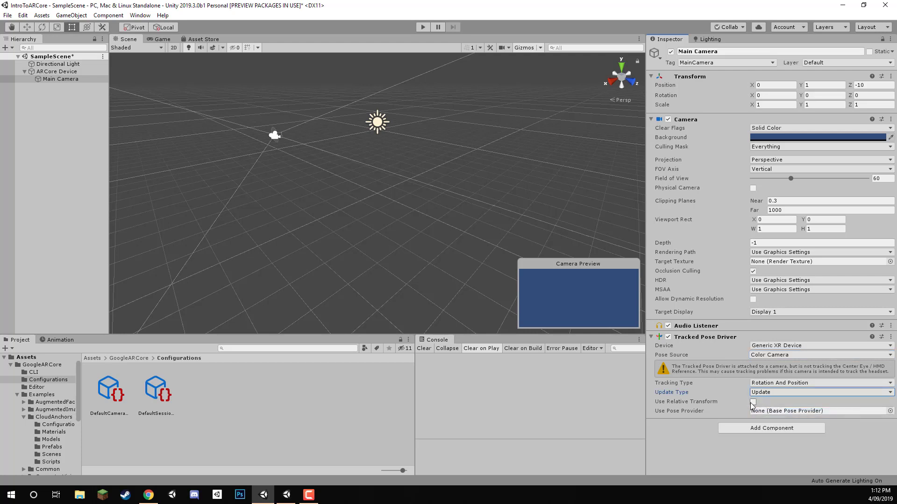
click(752, 402)
text(arc)
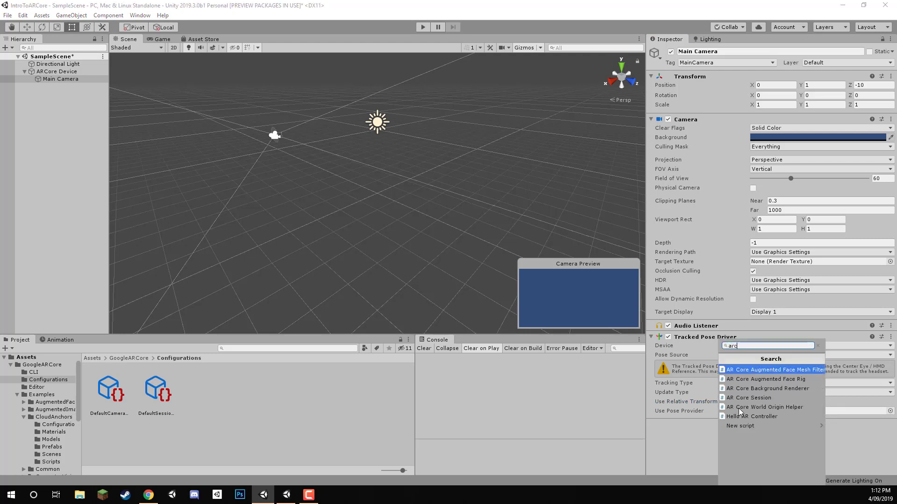
Add an AR Core Background Renderer and search 'ar' in its Background Material picker.
click(766, 388)
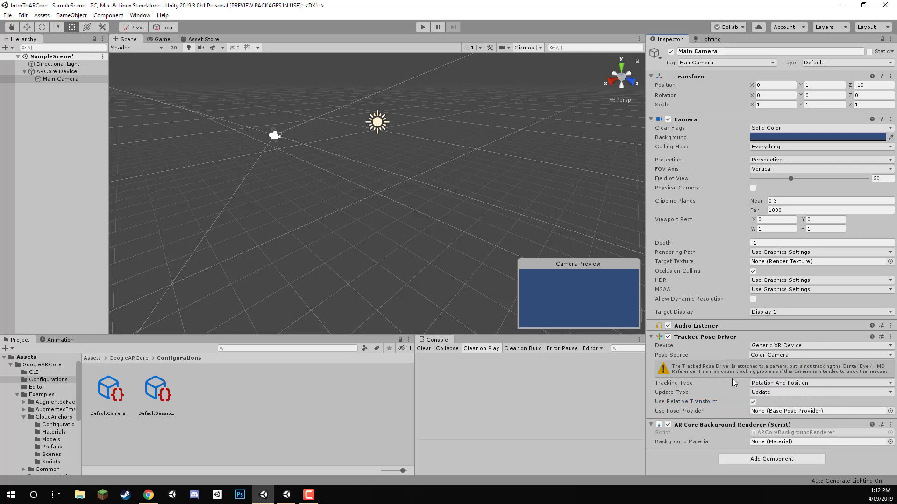
mouse_move(712, 377)
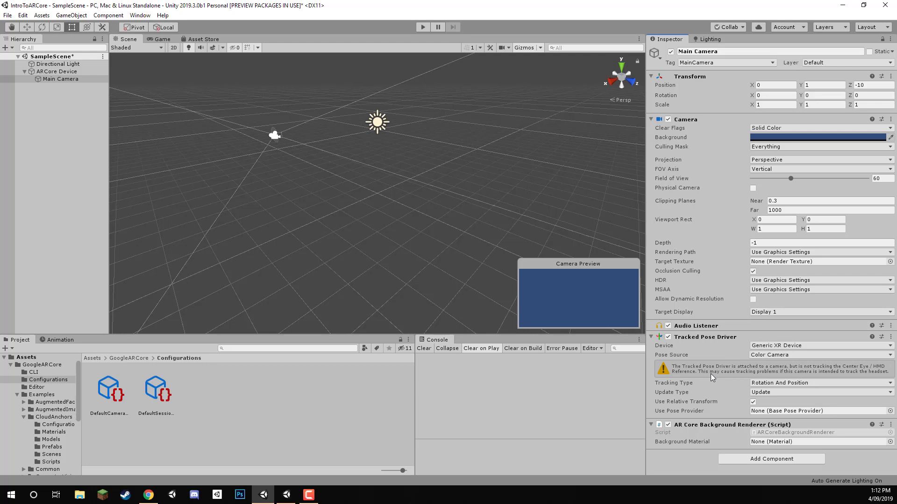
click(890, 441)
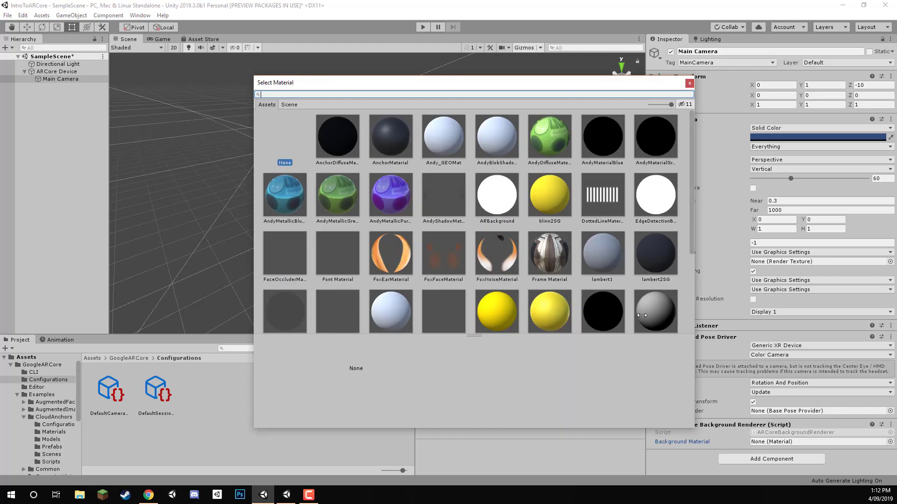
text(ar)
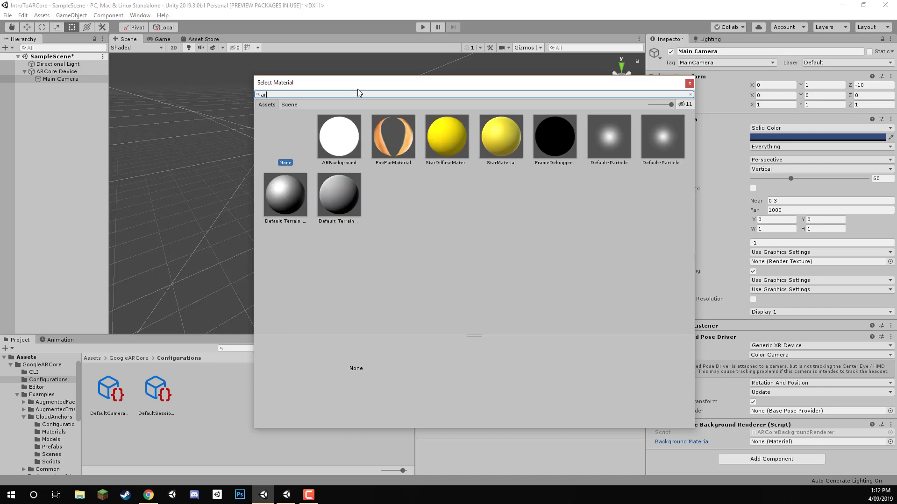